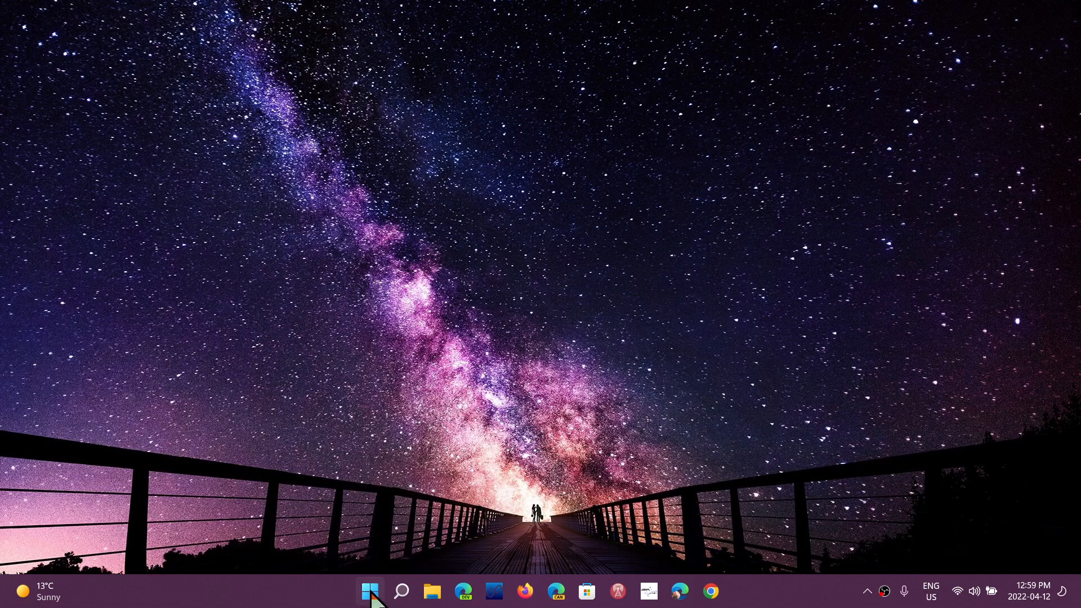
Launch Settings from the Start menu and go to the Personalisation section
{"action": "left_click", "coordinate": [370, 590]}
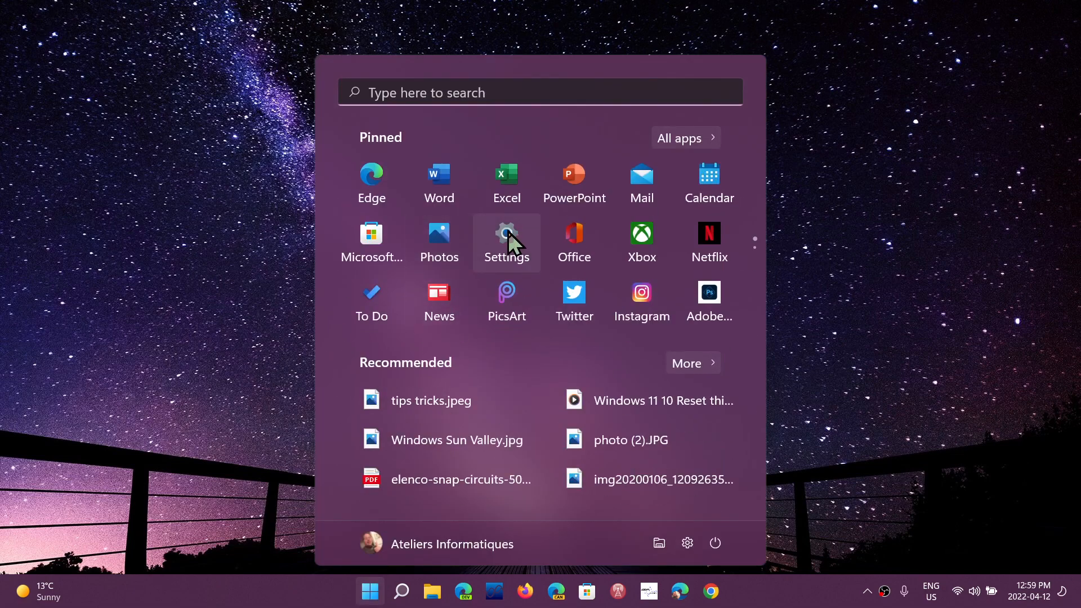
{"action": "left_click", "coordinate": [506, 234]}
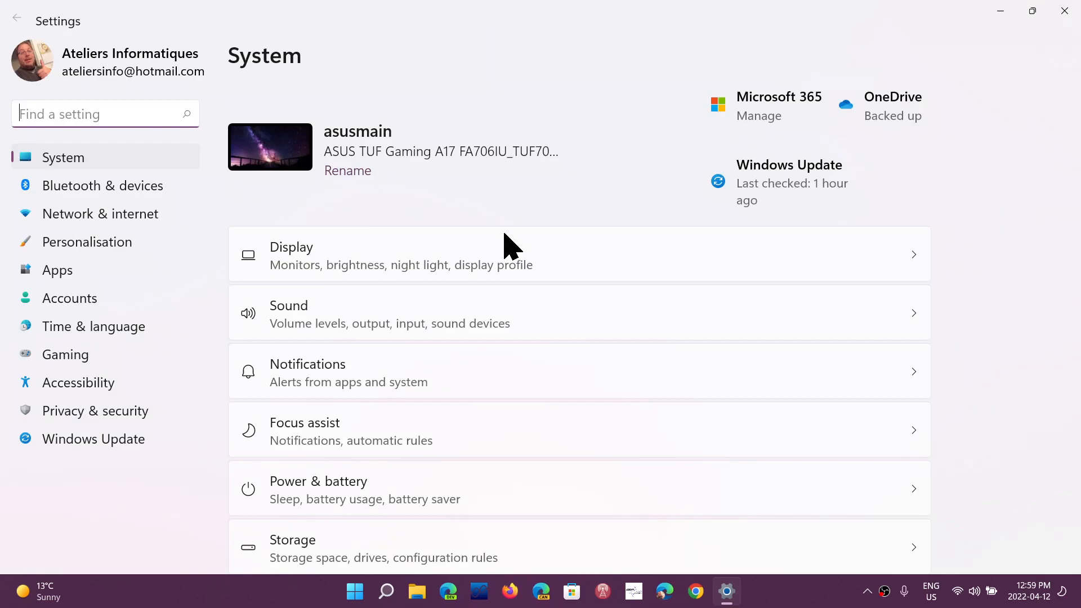
{"action": "left_click", "coordinate": [88, 242]}
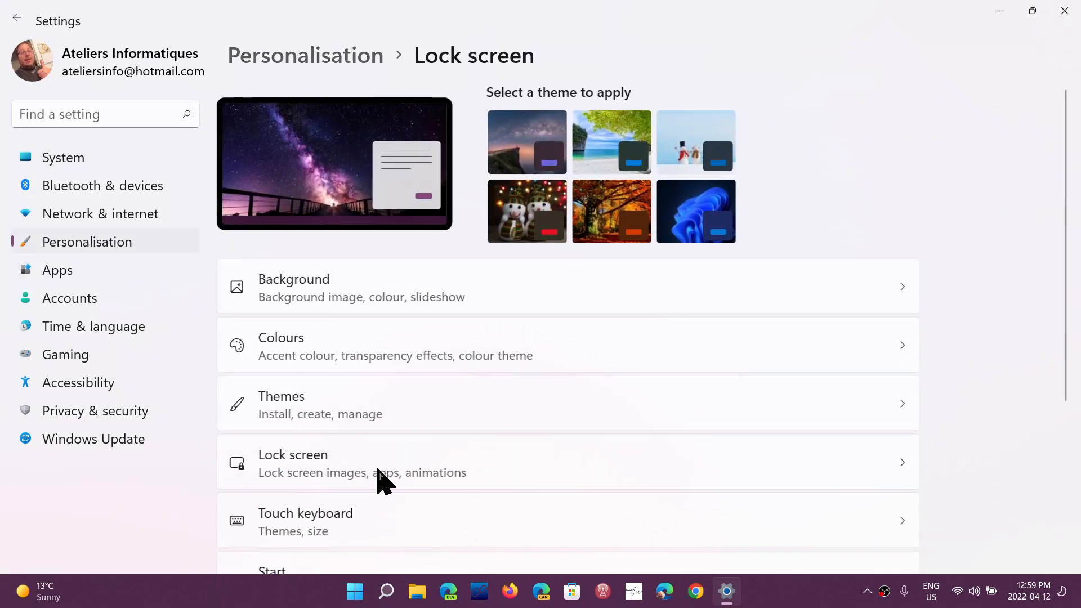
Go to the Lock screen page and expand the Windows spotlight background dropdown
{"action": "left_click", "coordinate": [315, 463]}
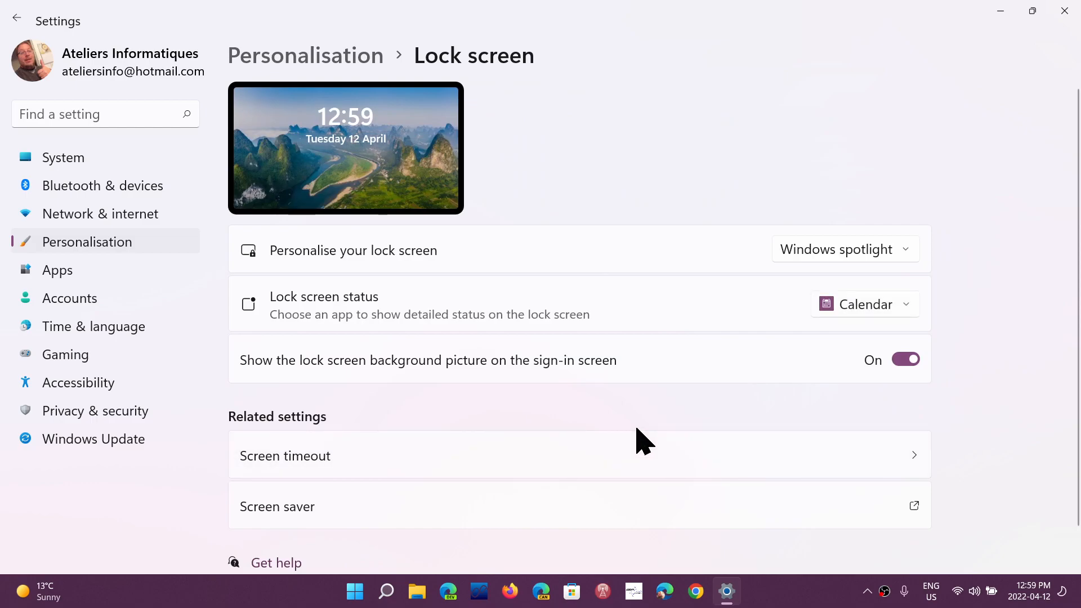
{"action": "mouse_move", "coordinate": [867, 215]}
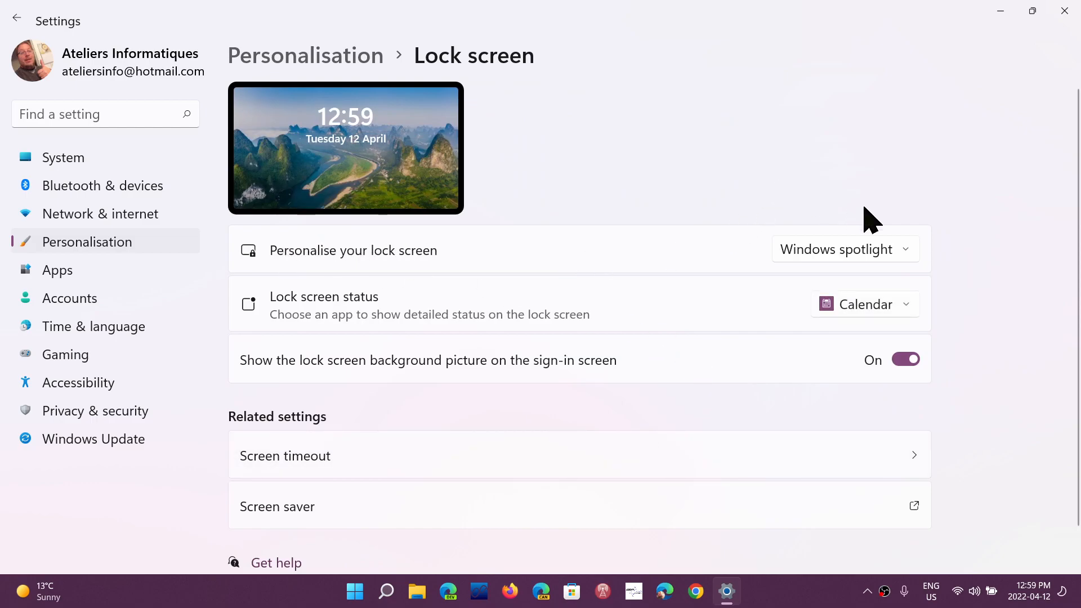
{"action": "mouse_move", "coordinate": [716, 247]}
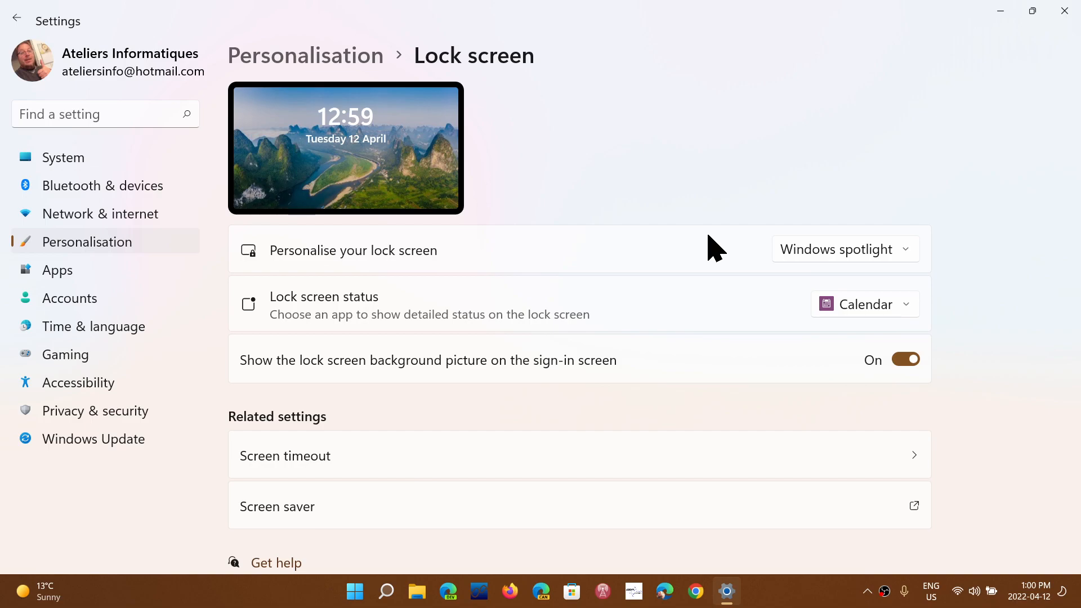
{"action": "mouse_move", "coordinate": [545, 297]}
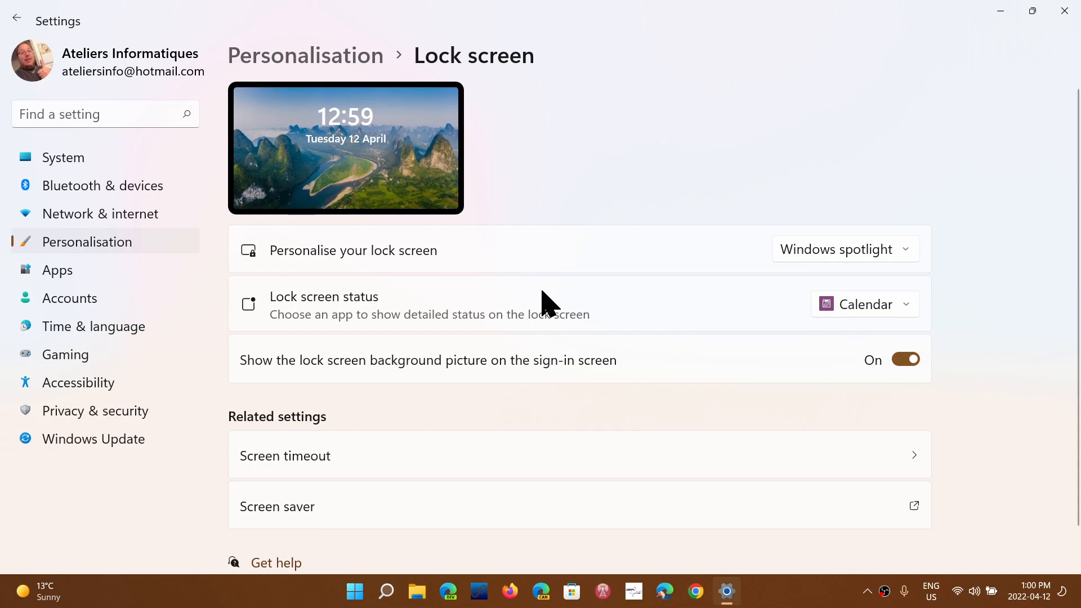
{"action": "left_click", "coordinate": [845, 249]}
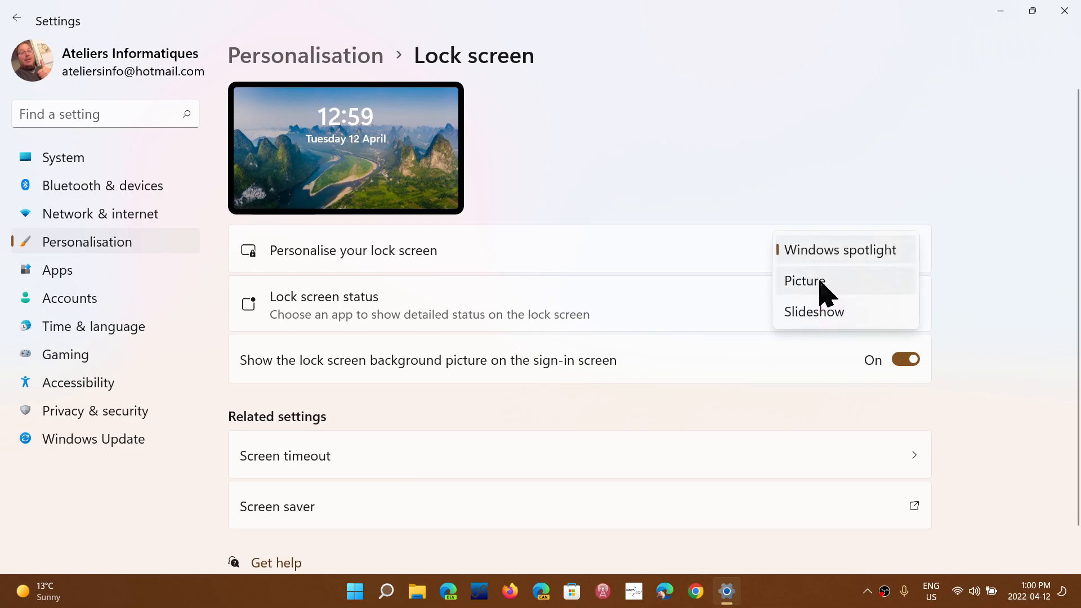
Pick Picture as the lock screen background in place of Windows spotlight
{"action": "left_click", "coordinate": [805, 281]}
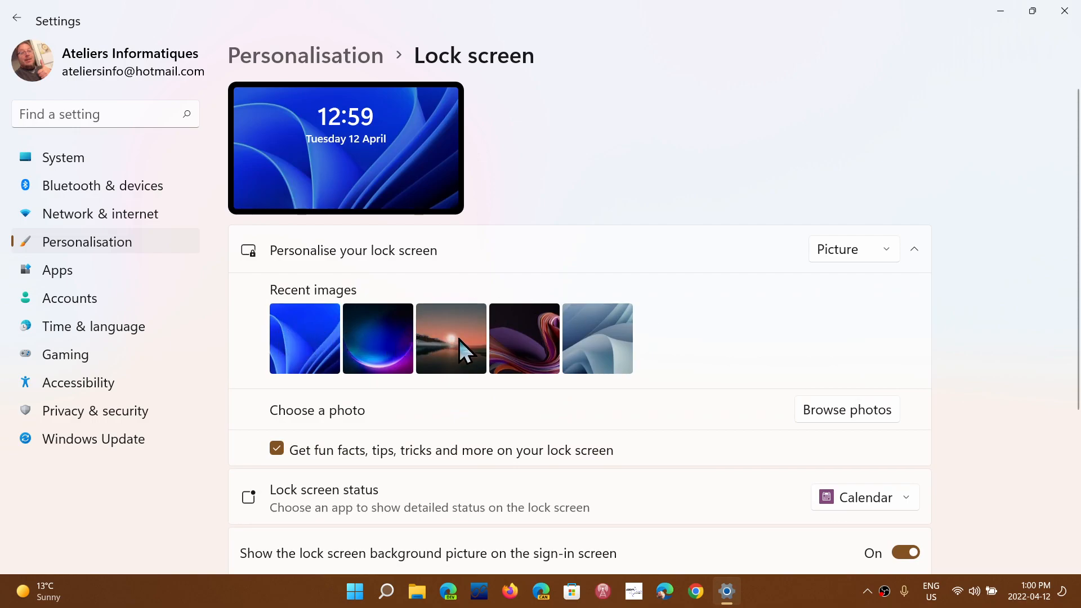
{"action": "mouse_move", "coordinate": [679, 352]}
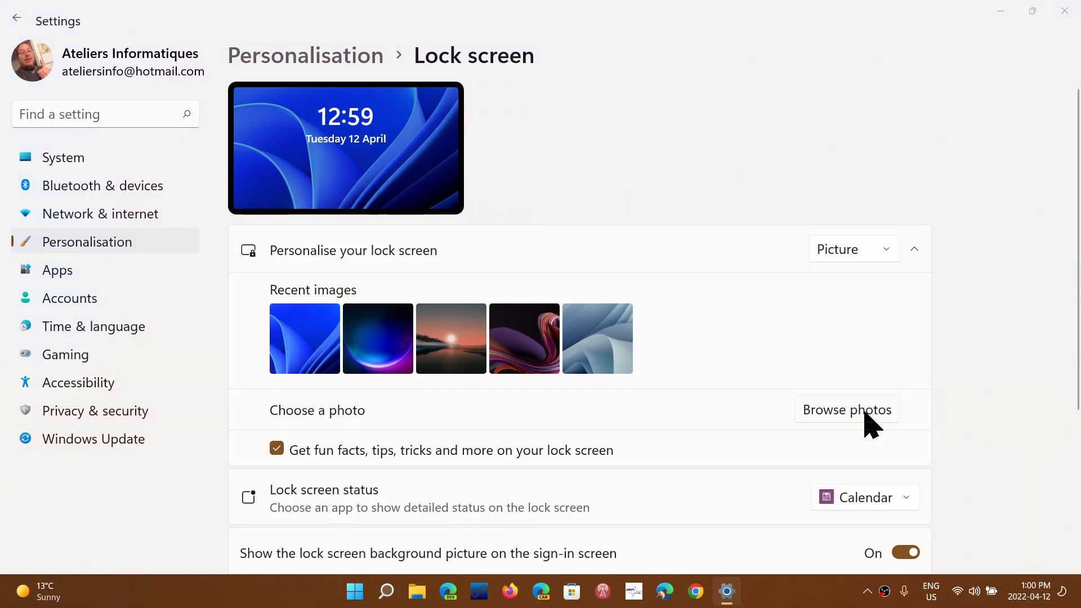
{"action": "left_click", "coordinate": [846, 410]}
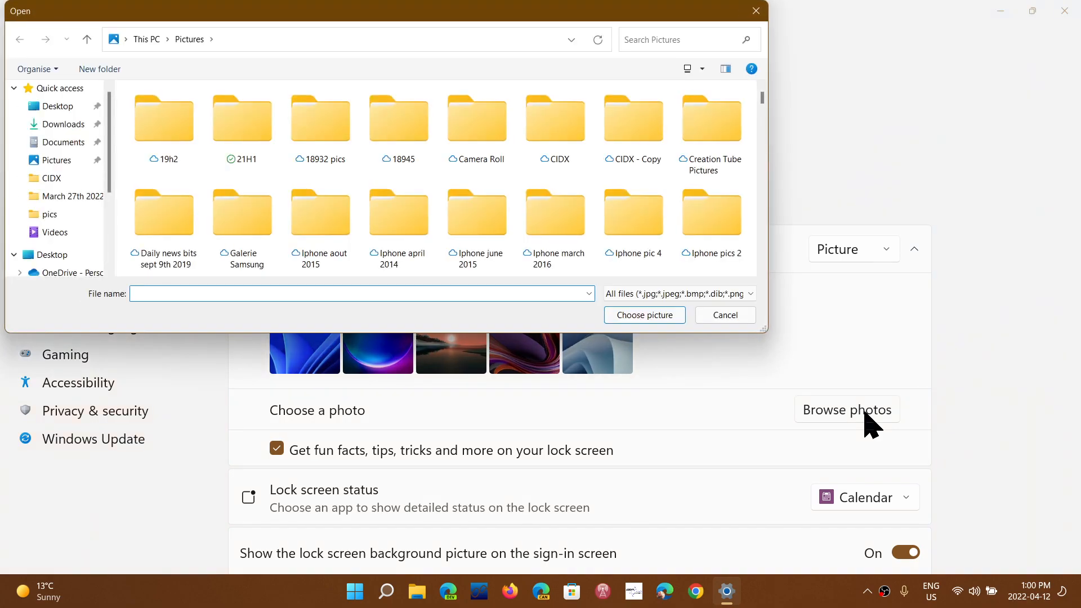
{"action": "mouse_move", "coordinate": [720, 93]}
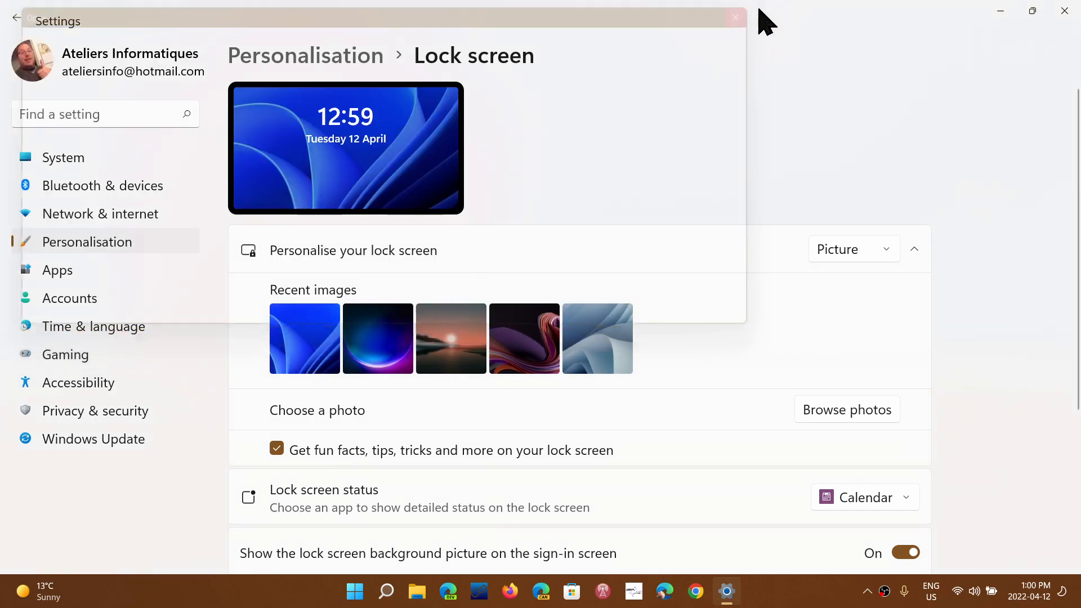
{"action": "mouse_move", "coordinate": [725, 442]}
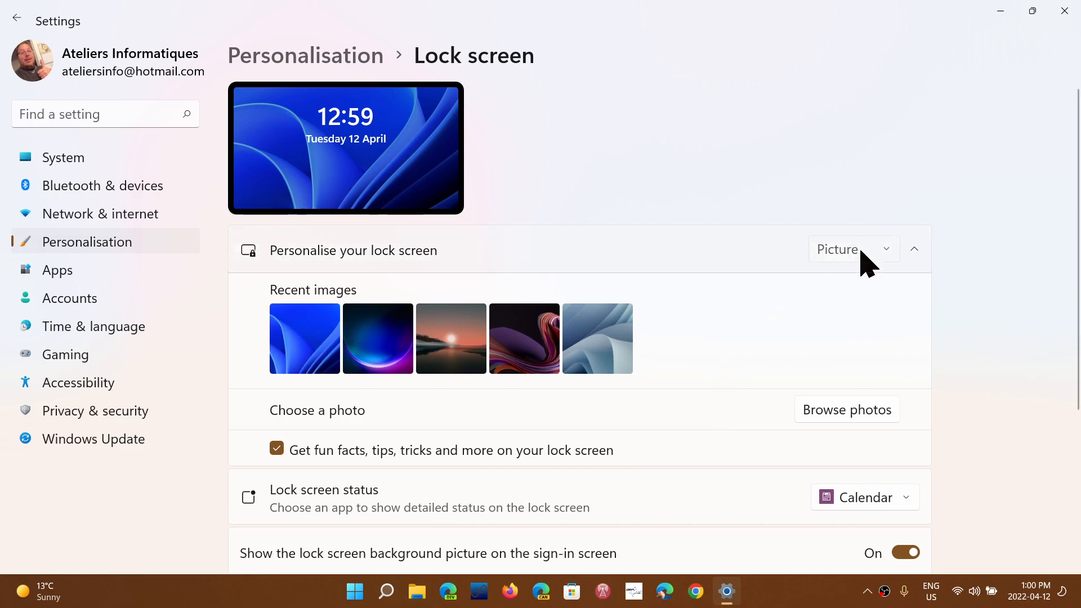
Switch the lock screen background to Slideshow, then back to Picture
{"action": "left_click", "coordinate": [853, 249]}
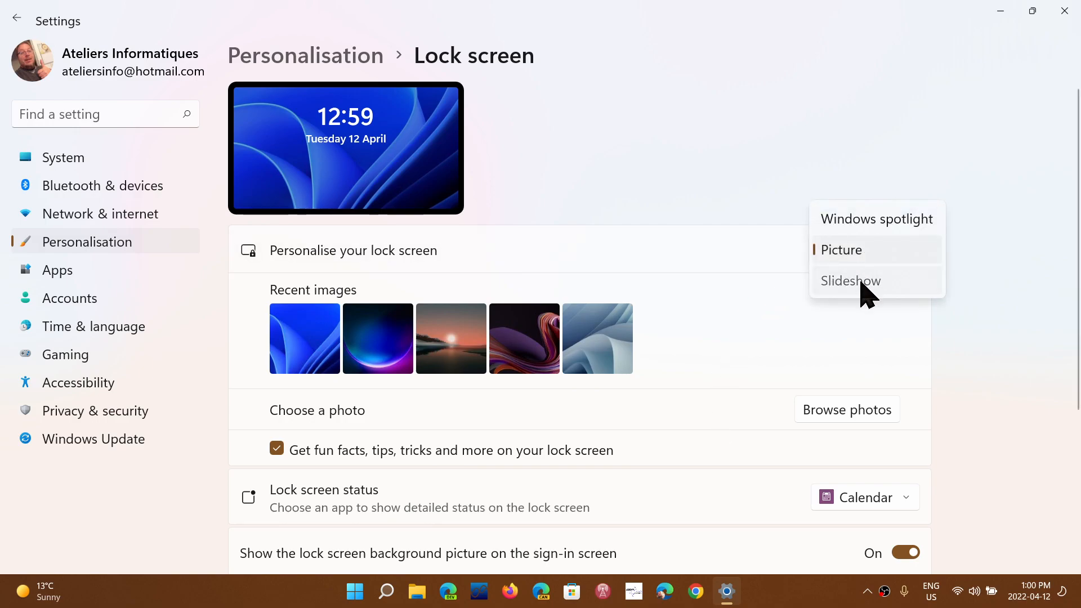
{"action": "left_click", "coordinate": [851, 281]}
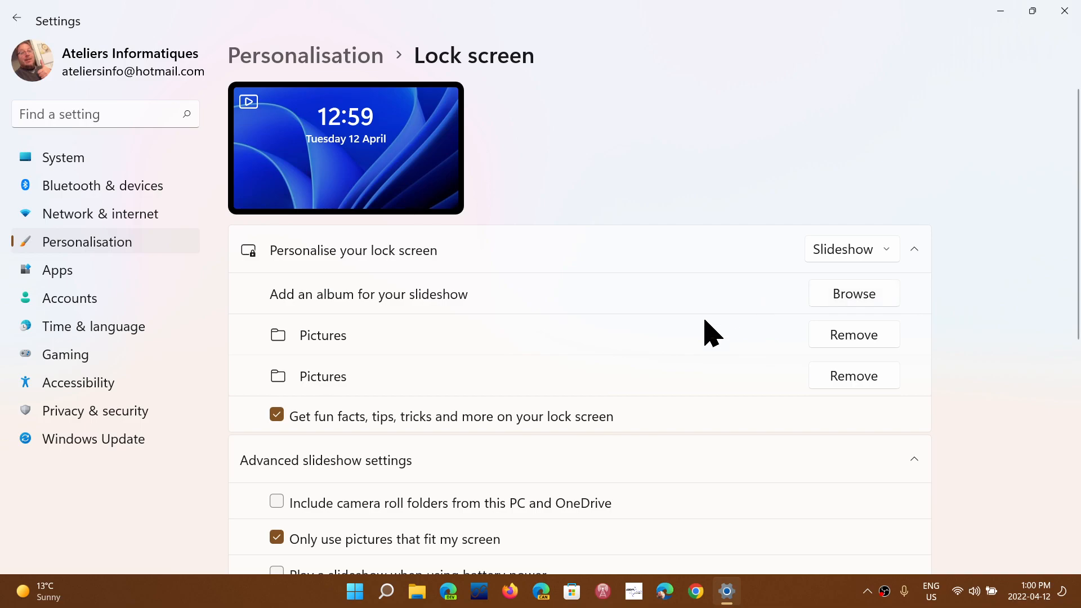
{"action": "mouse_move", "coordinate": [703, 358]}
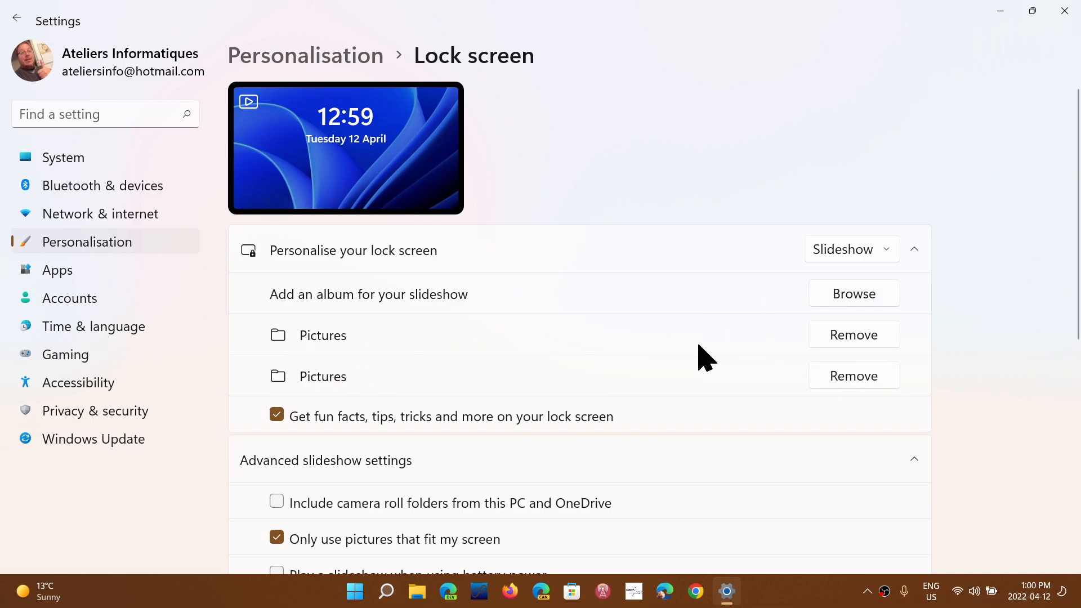
{"action": "mouse_move", "coordinate": [724, 365]}
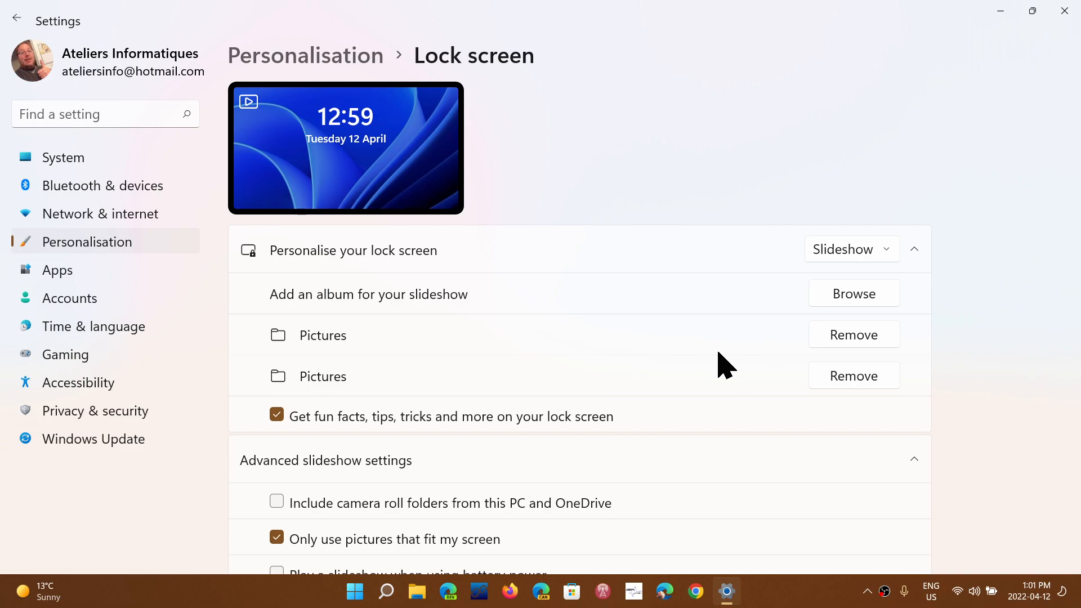
{"action": "left_click", "coordinate": [849, 249]}
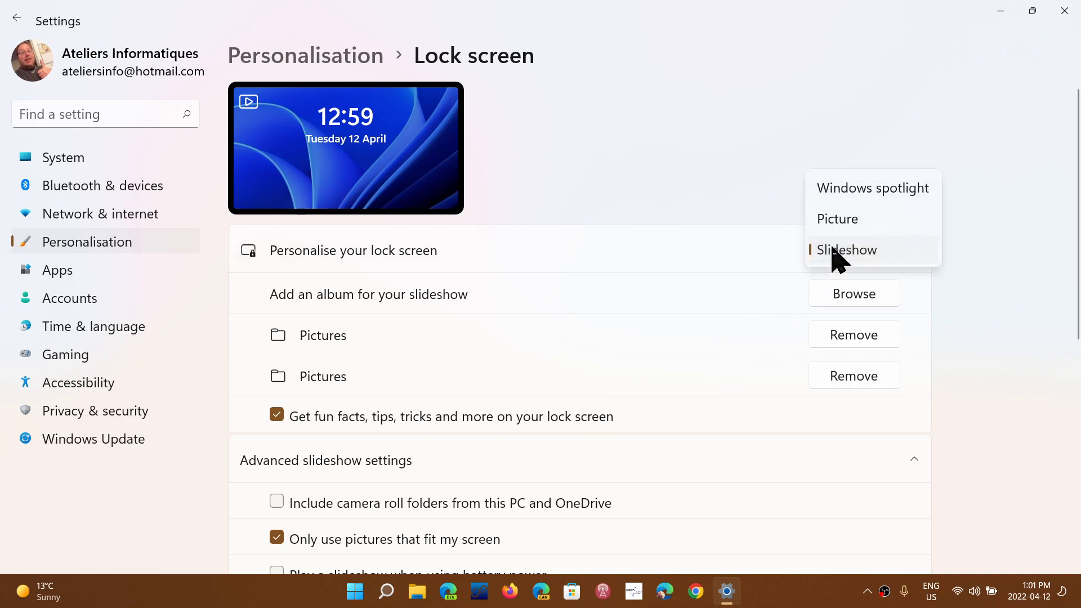
{"action": "mouse_move", "coordinate": [839, 235]}
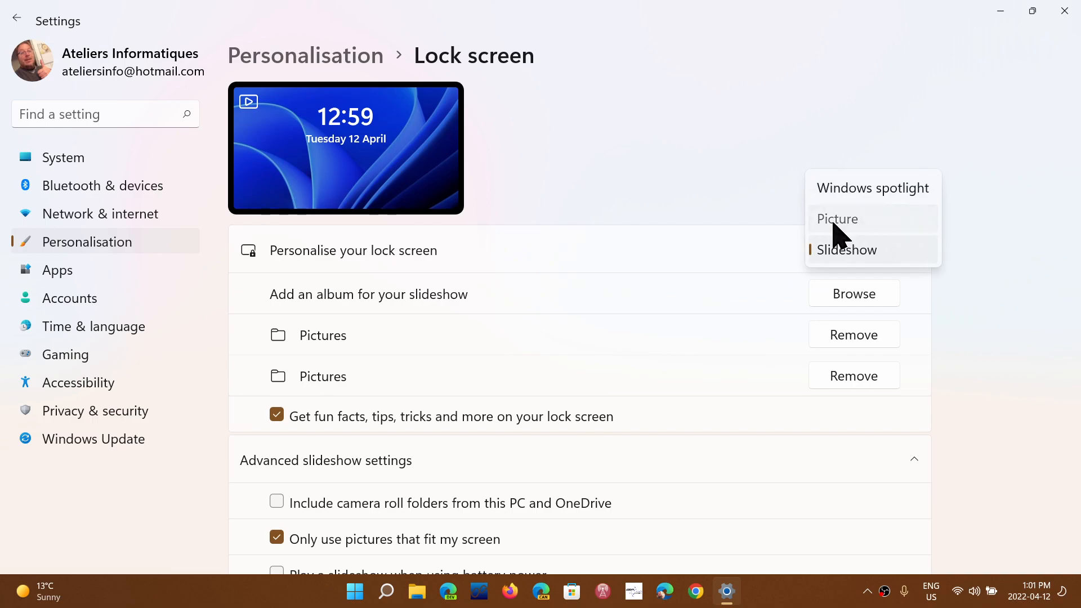
{"action": "left_click", "coordinate": [838, 219]}
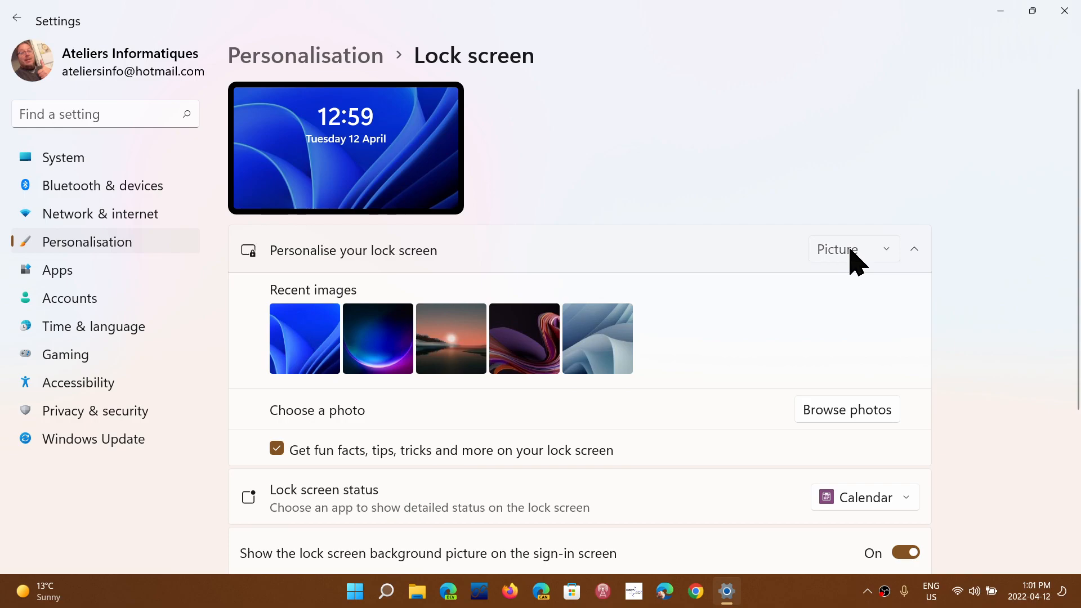
Choose Windows spotlight as the background, then expand the background type list again
{"action": "left_click", "coordinate": [853, 249]}
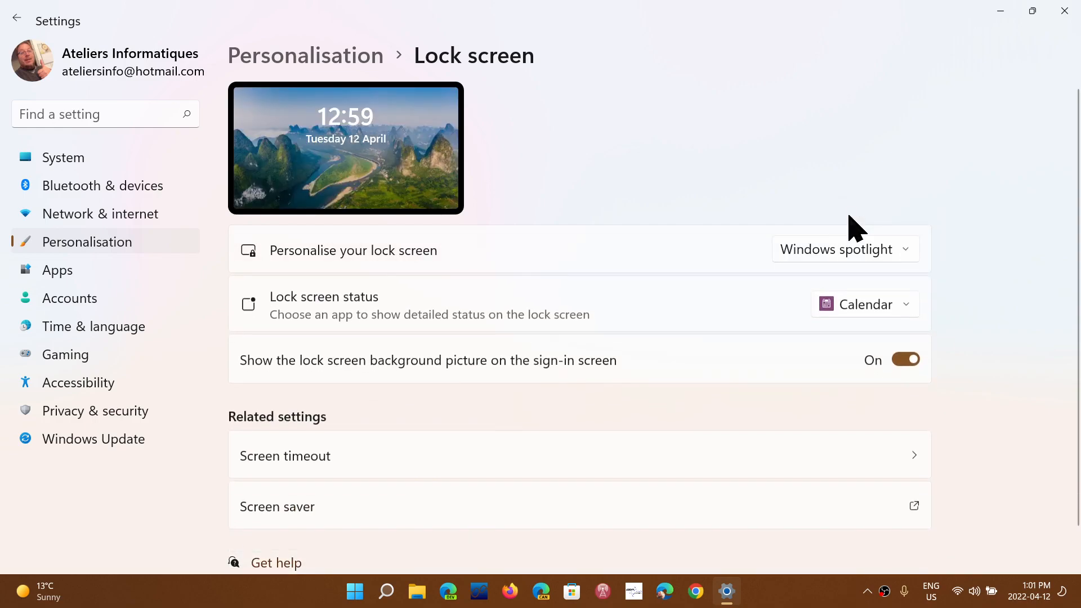
{"action": "mouse_move", "coordinate": [881, 268]}
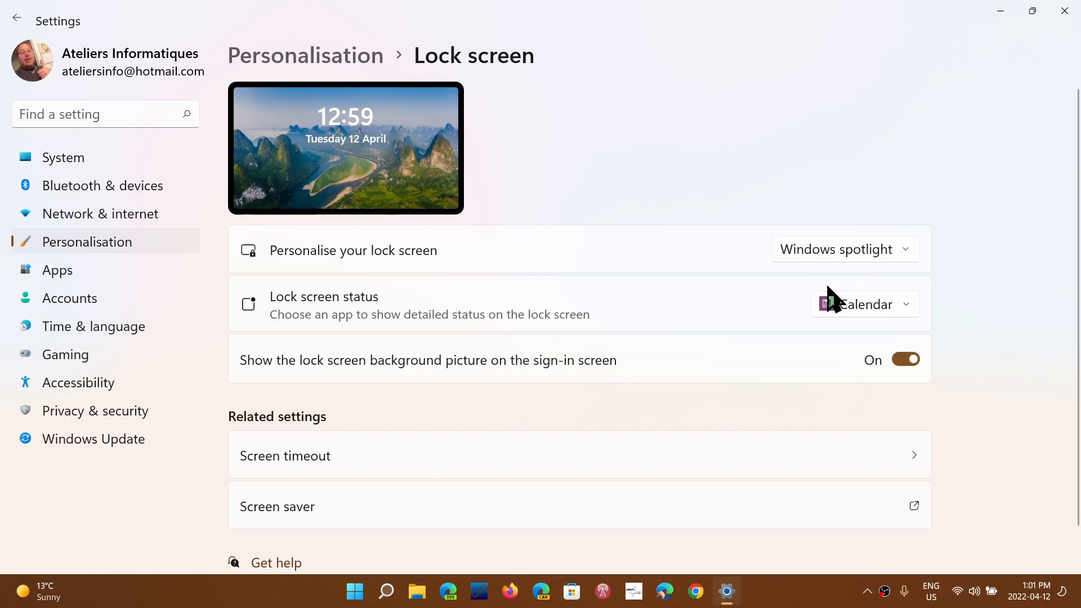
{"action": "mouse_move", "coordinate": [853, 279]}
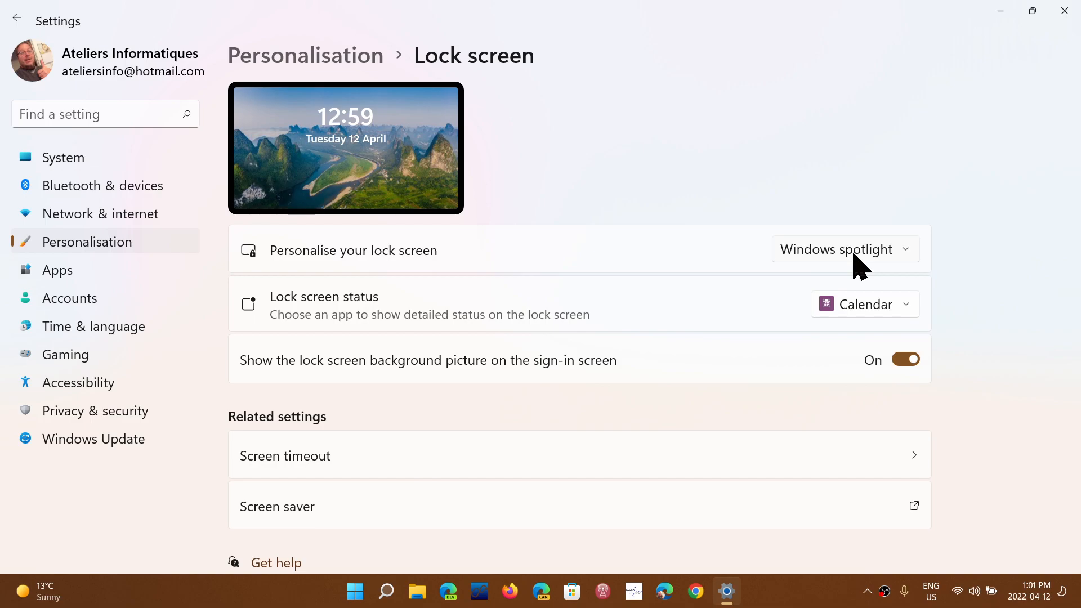
{"action": "left_click", "coordinate": [844, 249]}
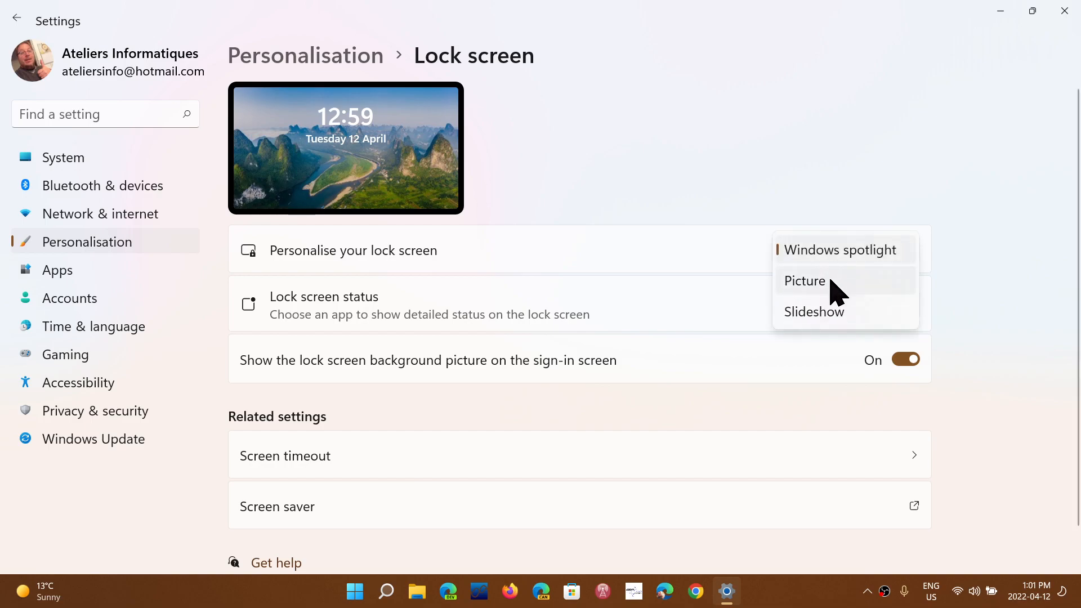
Select Picture and untick 'Get fun facts, tips, tricks and more on your lock screen'
{"action": "left_click", "coordinate": [804, 281]}
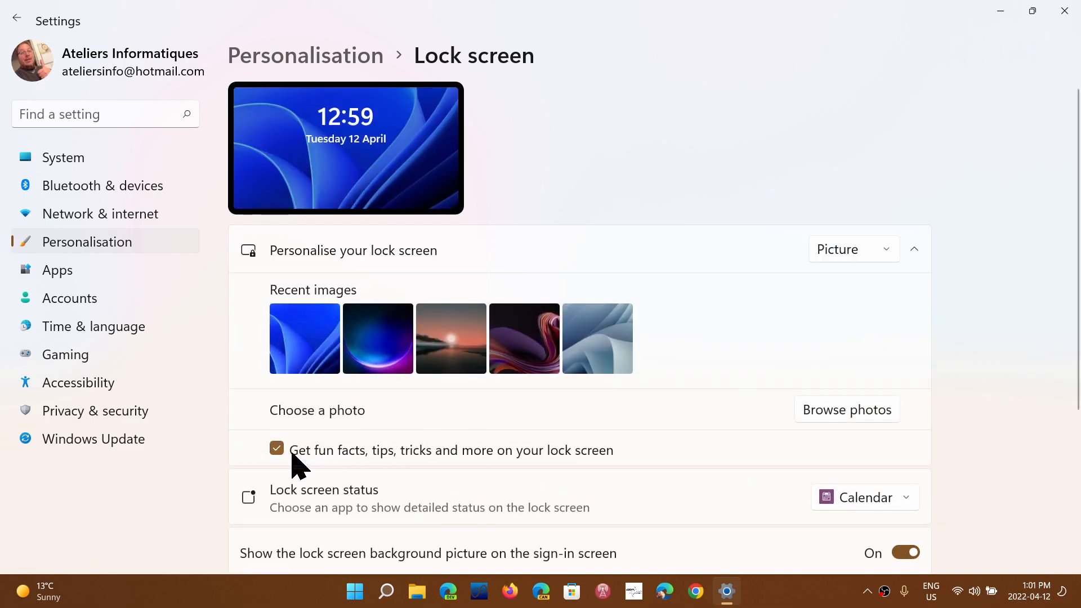
{"action": "left_click", "coordinate": [276, 447]}
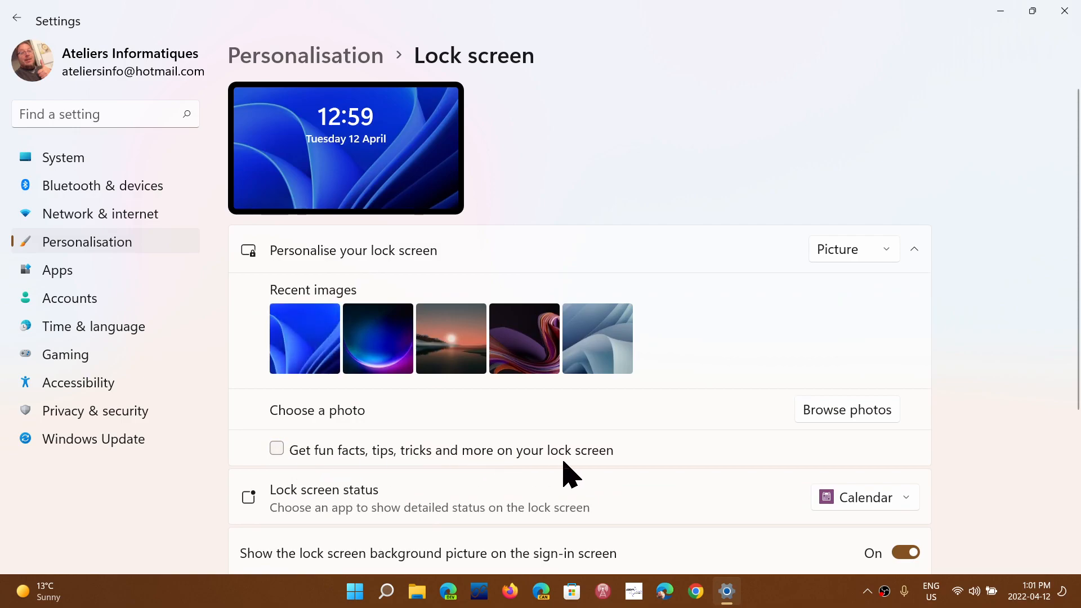
{"action": "mouse_move", "coordinate": [673, 464]}
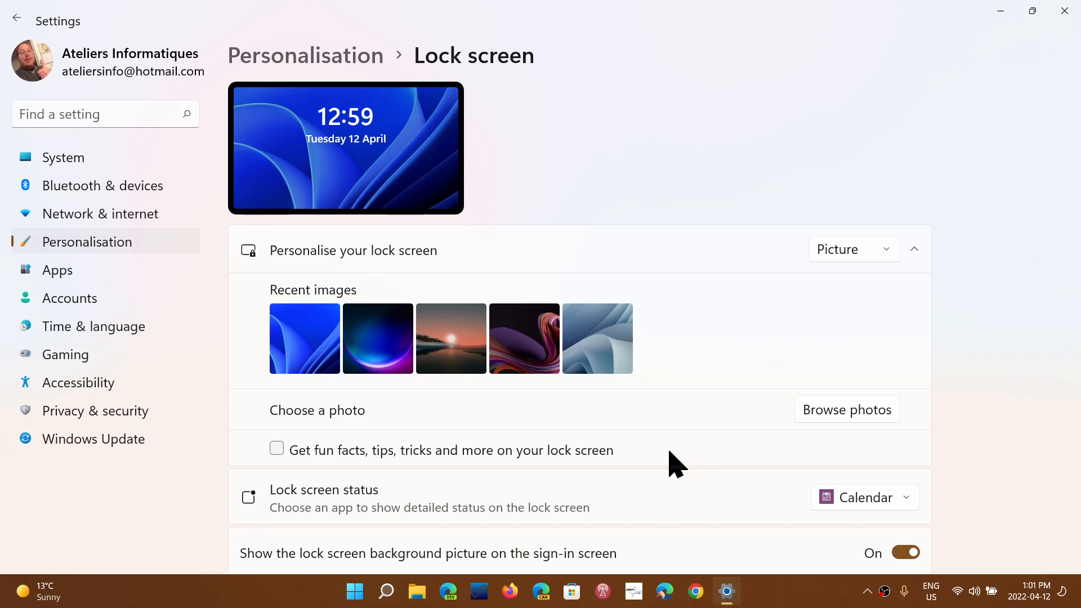
{"action": "scroll", "scroll_direction": "down", "scroll_amount": 3}
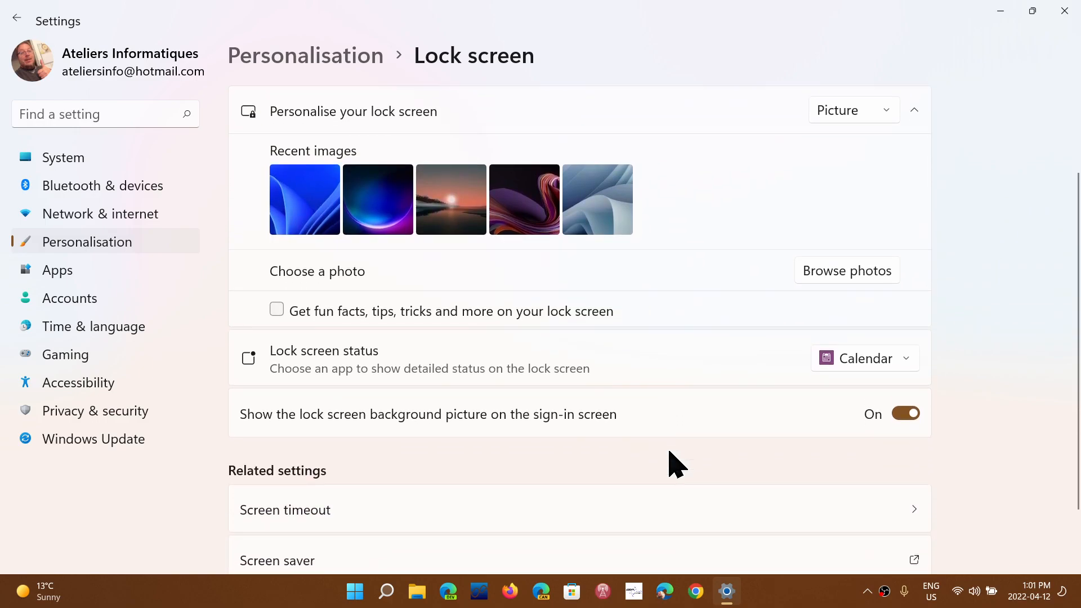
{"action": "left_click", "coordinate": [865, 358]}
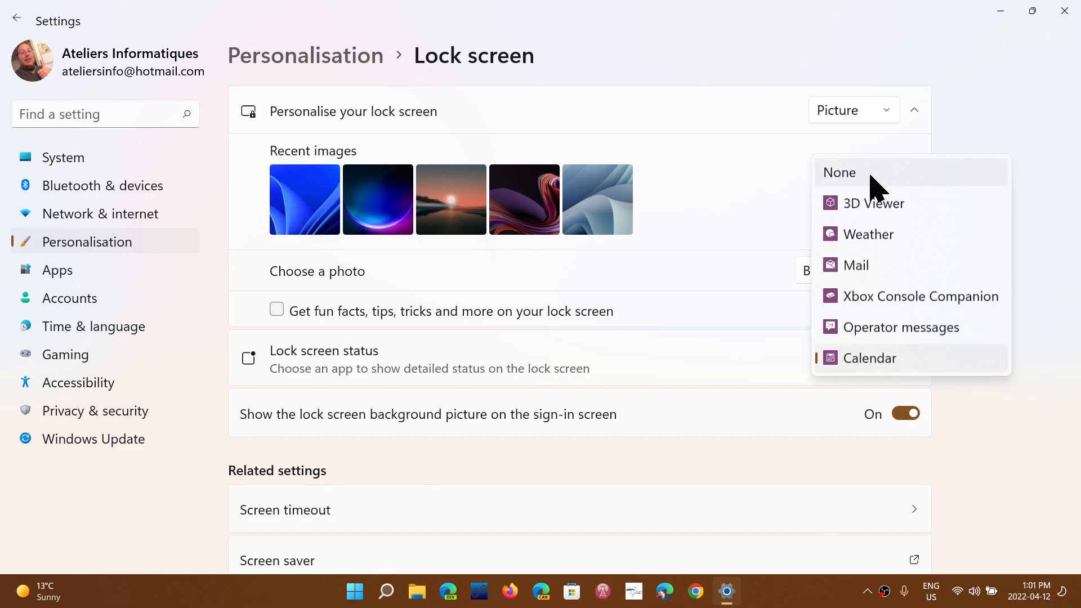
{"action": "mouse_move", "coordinate": [728, 394]}
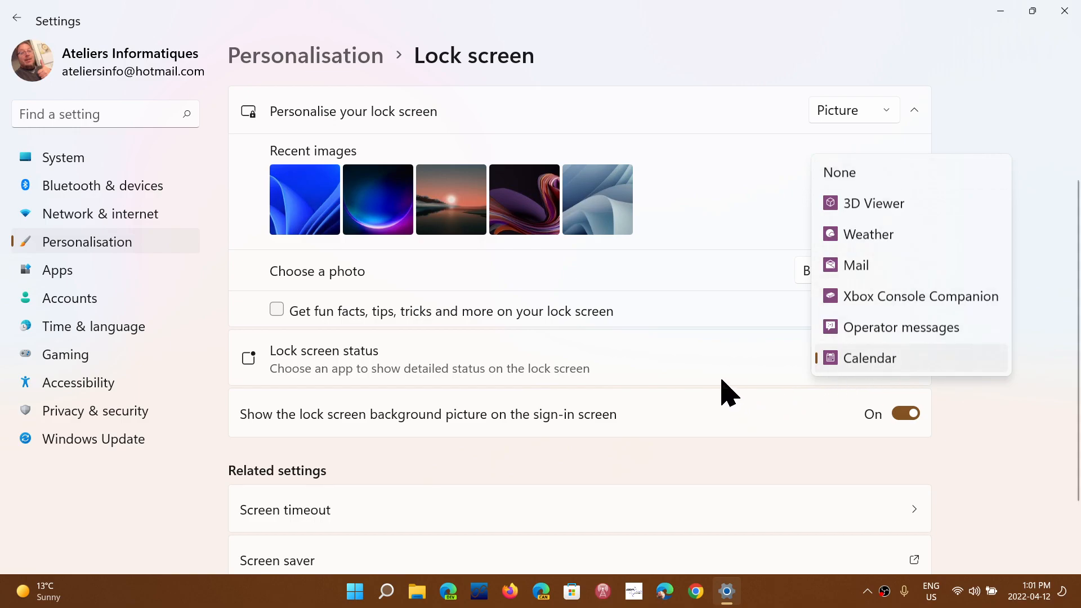
{"action": "left_click", "coordinate": [870, 359]}
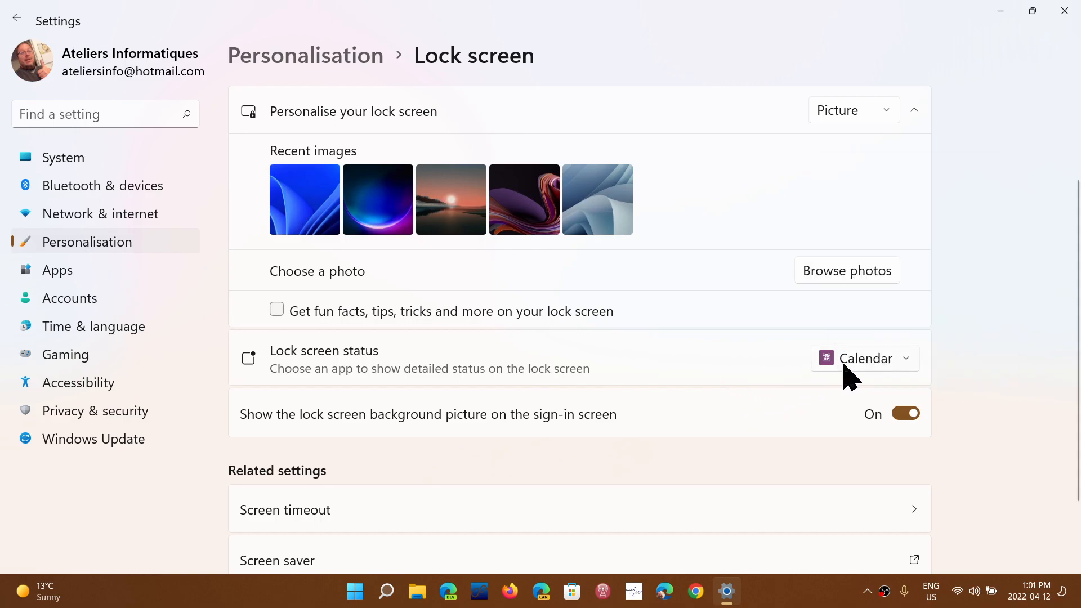
{"action": "mouse_move", "coordinate": [780, 424]}
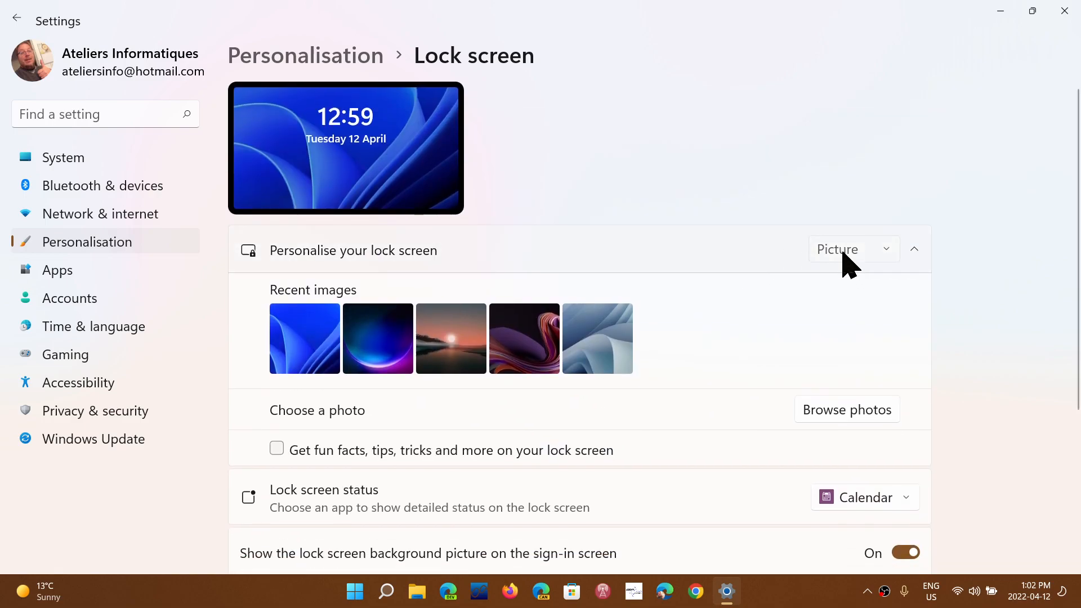
{"action": "left_click", "coordinate": [853, 250]}
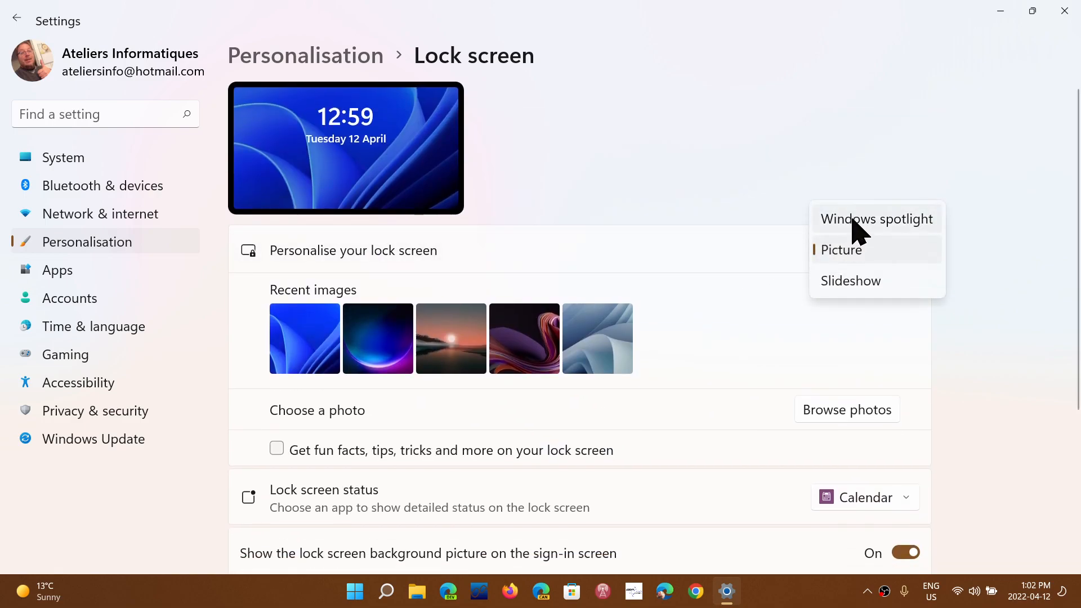
Pick Windows spotlight as the background and scroll down the Lock screen page
{"action": "left_click", "coordinate": [877, 219]}
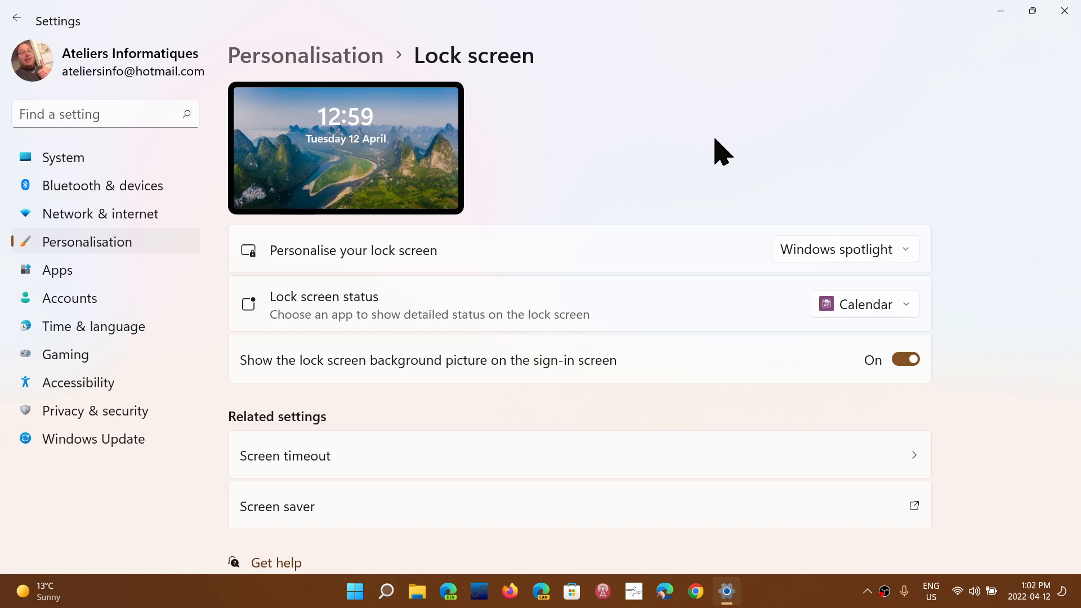
{"action": "scroll", "scroll_direction": "down", "scroll_amount": 3}
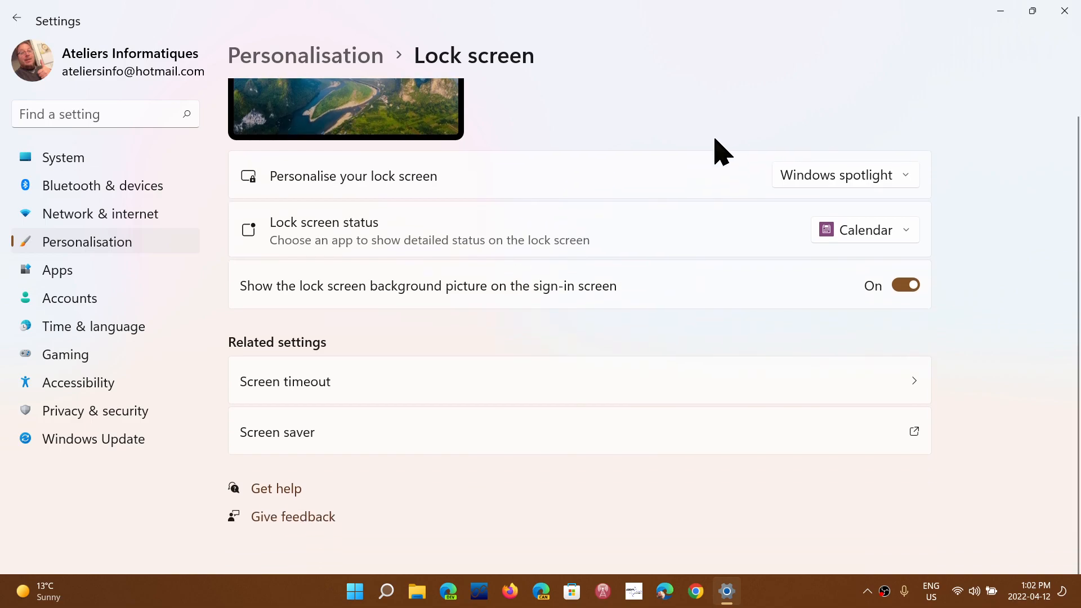